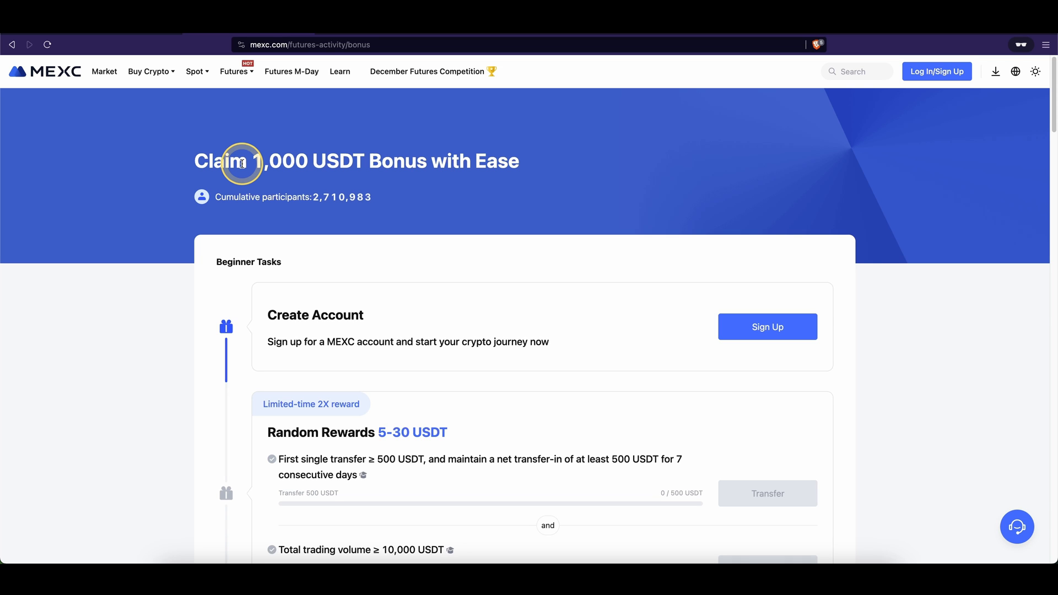
- Scroll the bonus page, then choose Futures > Demo Trading to open BTC/USDT perpetual demo
scroll(down, 3)
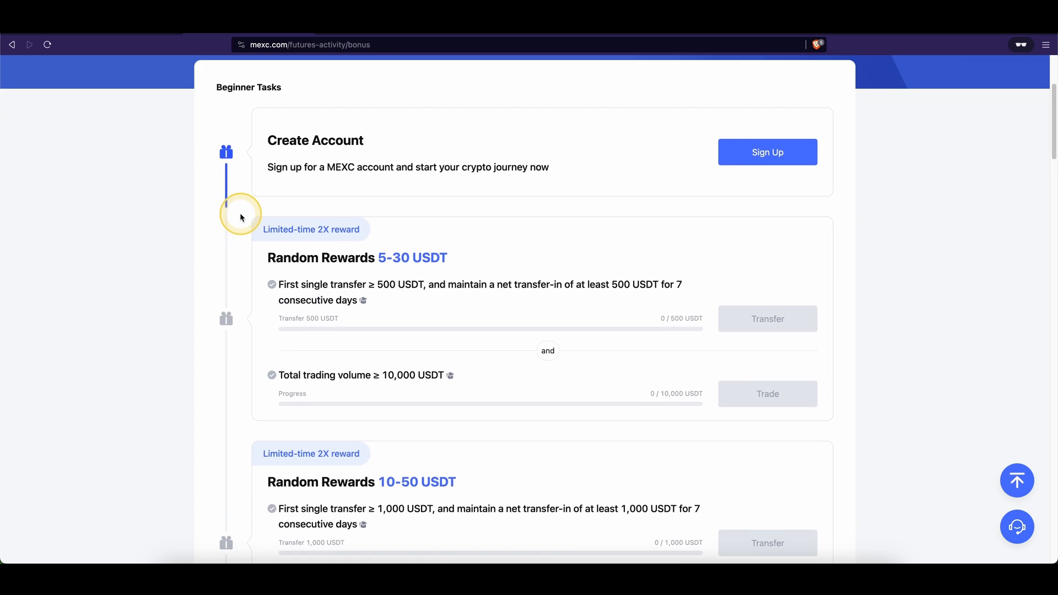
scroll(down, 3)
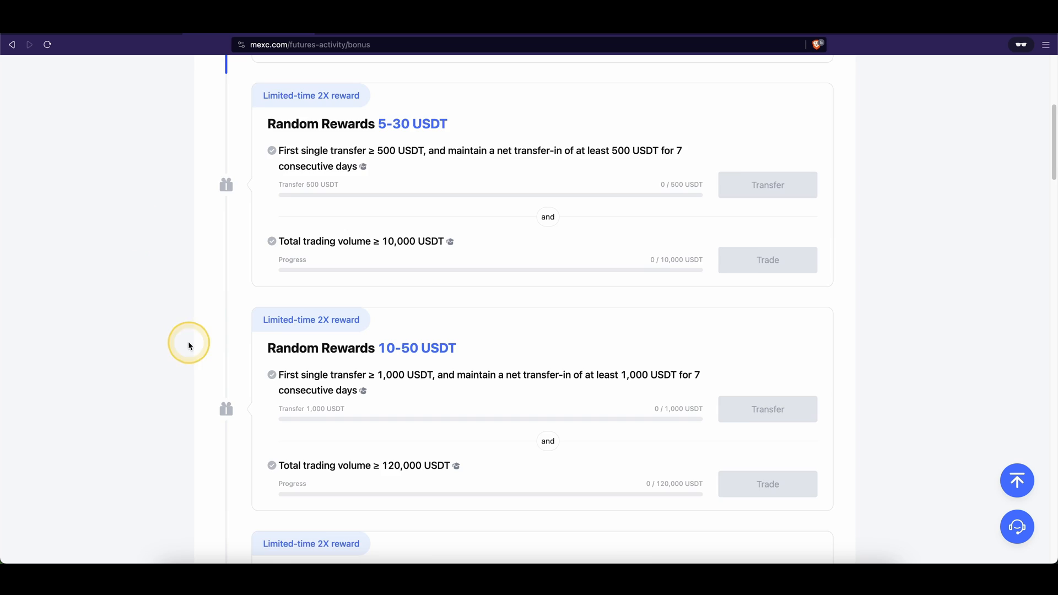
scroll(down, 3)
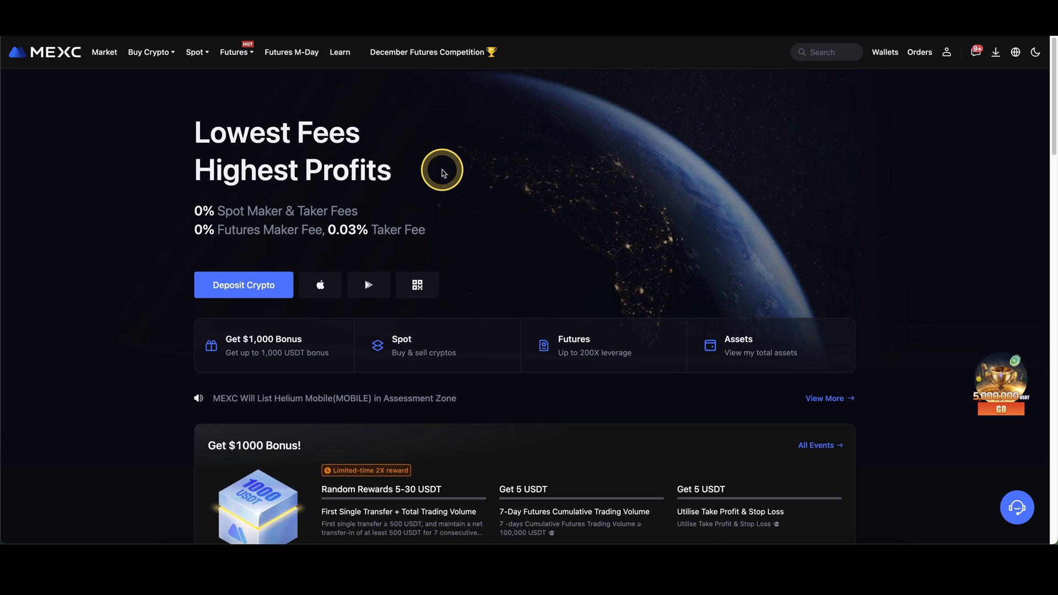
click(234, 52)
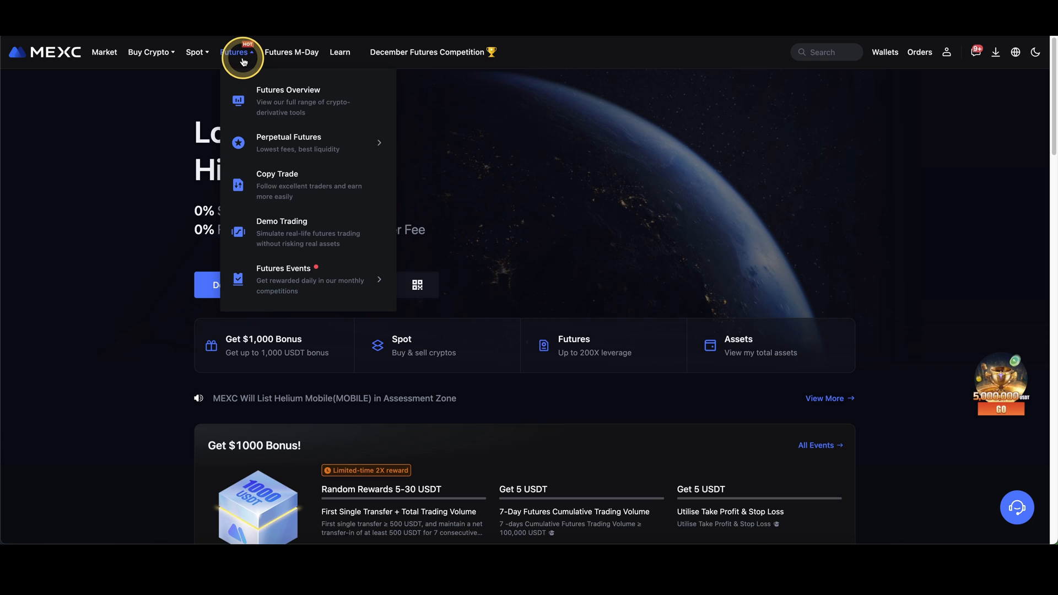
click(282, 221)
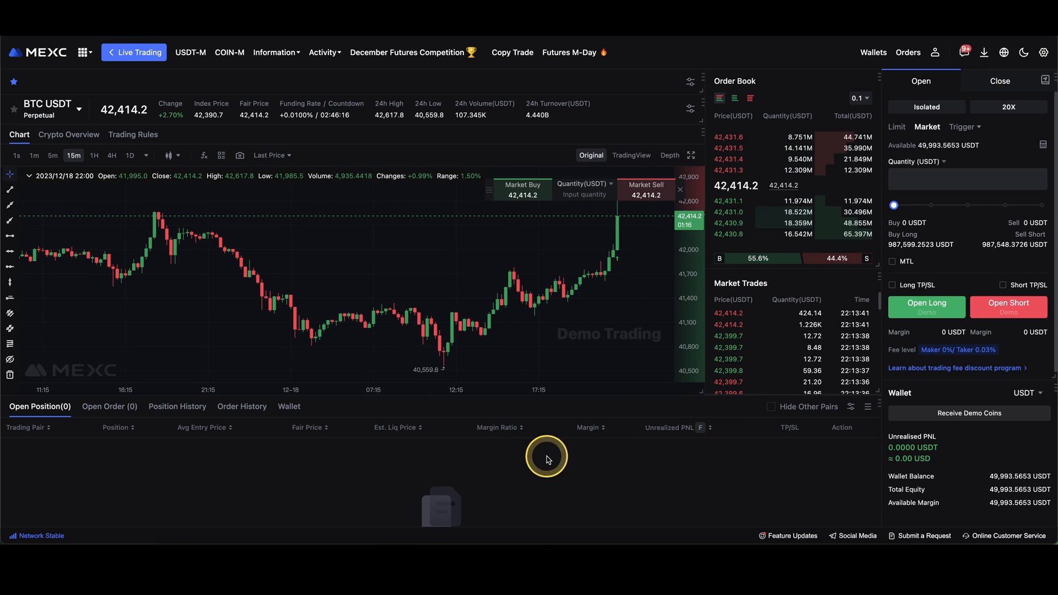
mouse_move(755, 402)
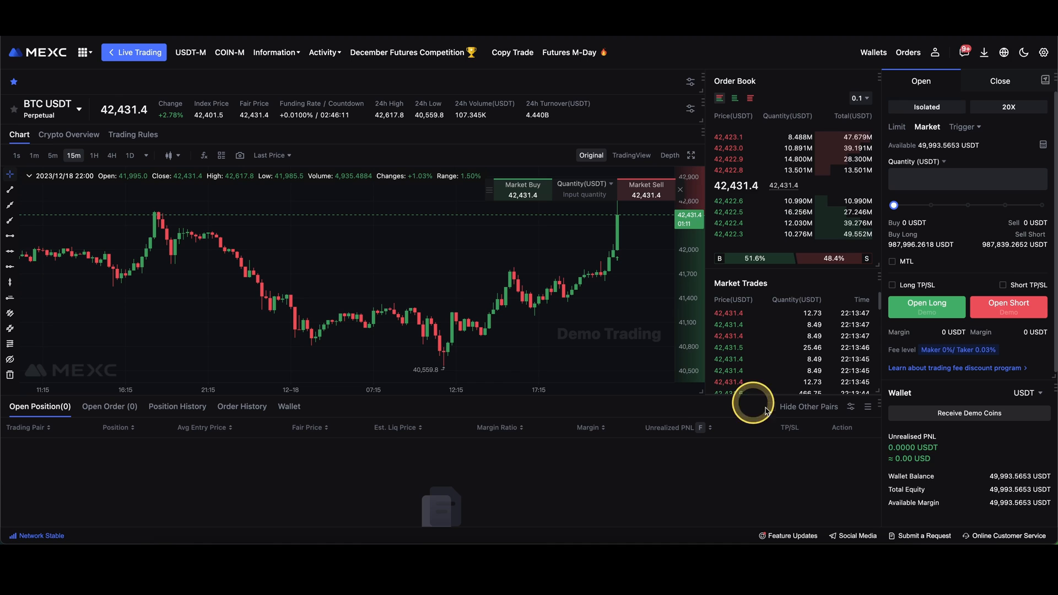
- Receive demo coins from the Wallet panel on the demo trading page
scroll(down, 3)
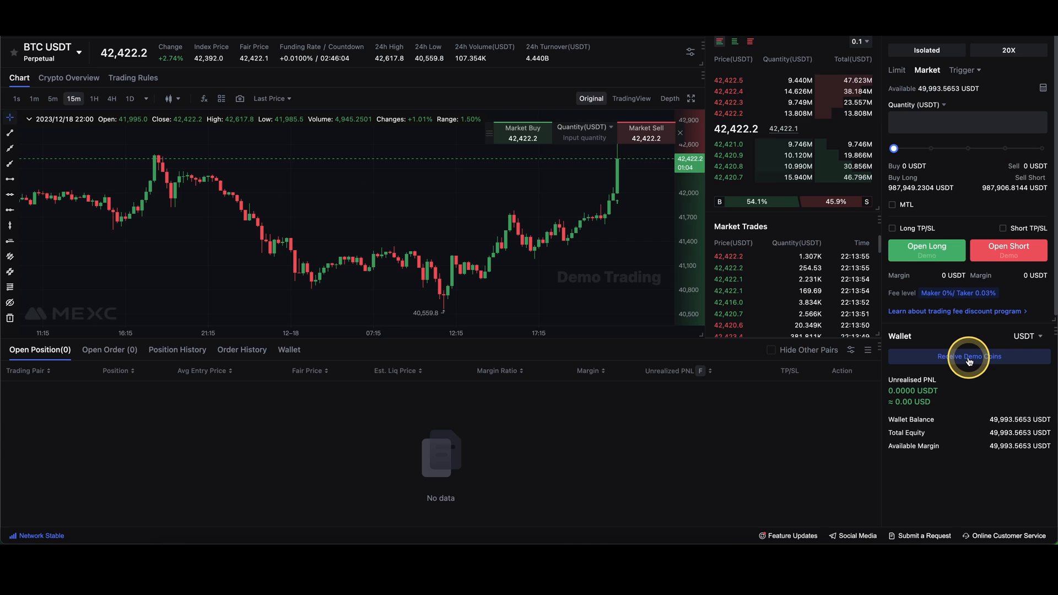
click(967, 357)
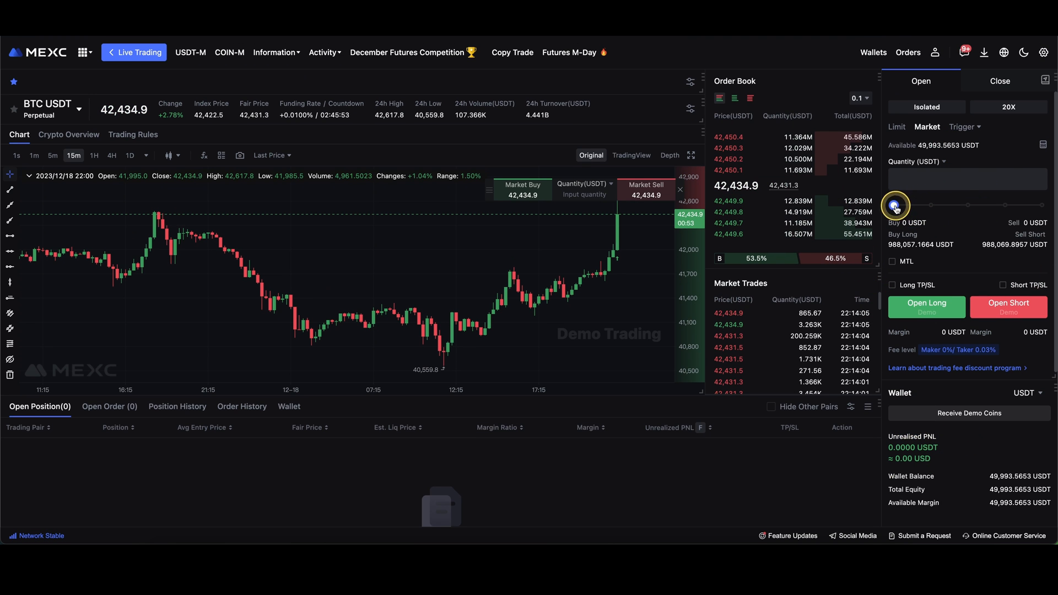
- Size the order at about 51% of the balance and confirm the BTC USDT long
click(926, 315)
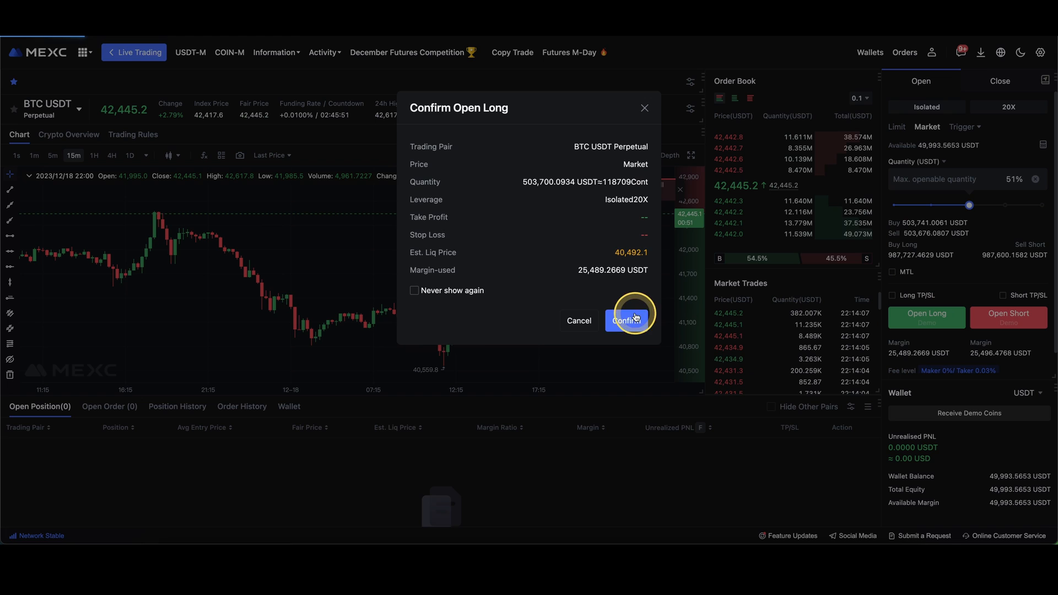
click(626, 321)
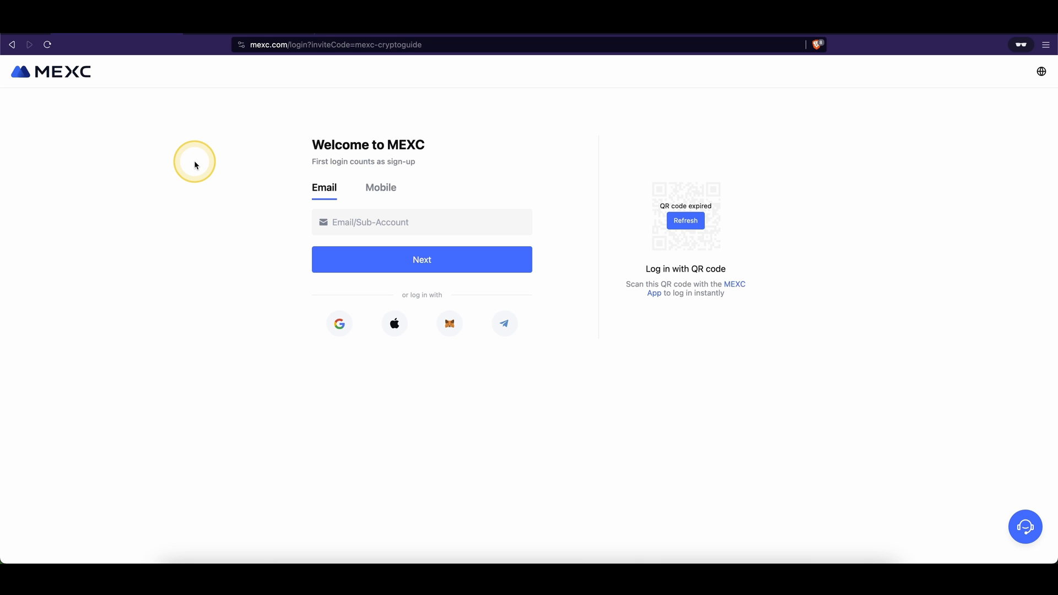
mouse_move(326, 264)
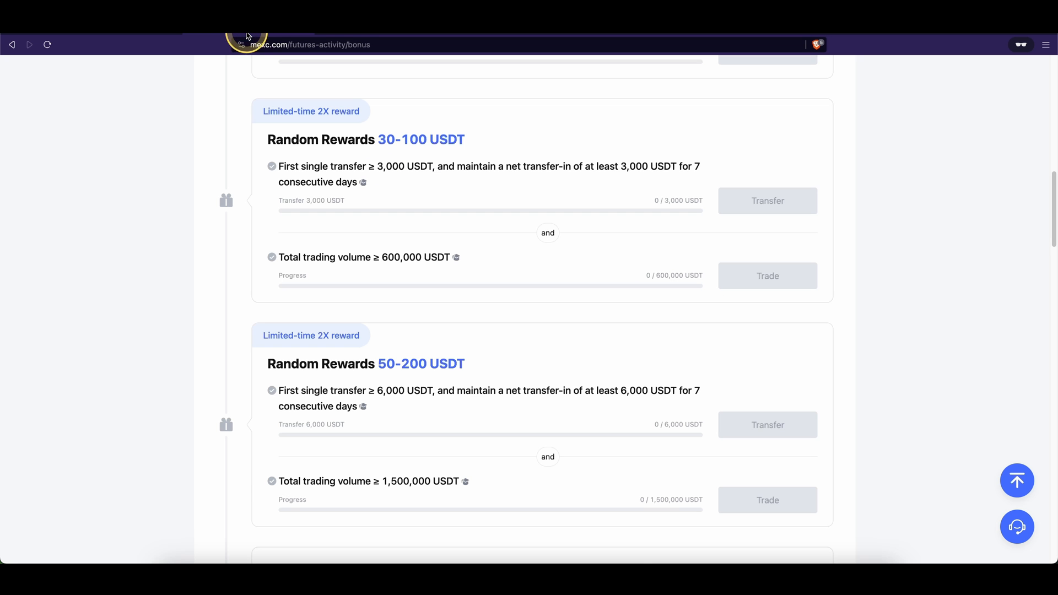
- Scroll back to the top of the Claim 1,000 USDT Bonus page
scroll(up, 3)
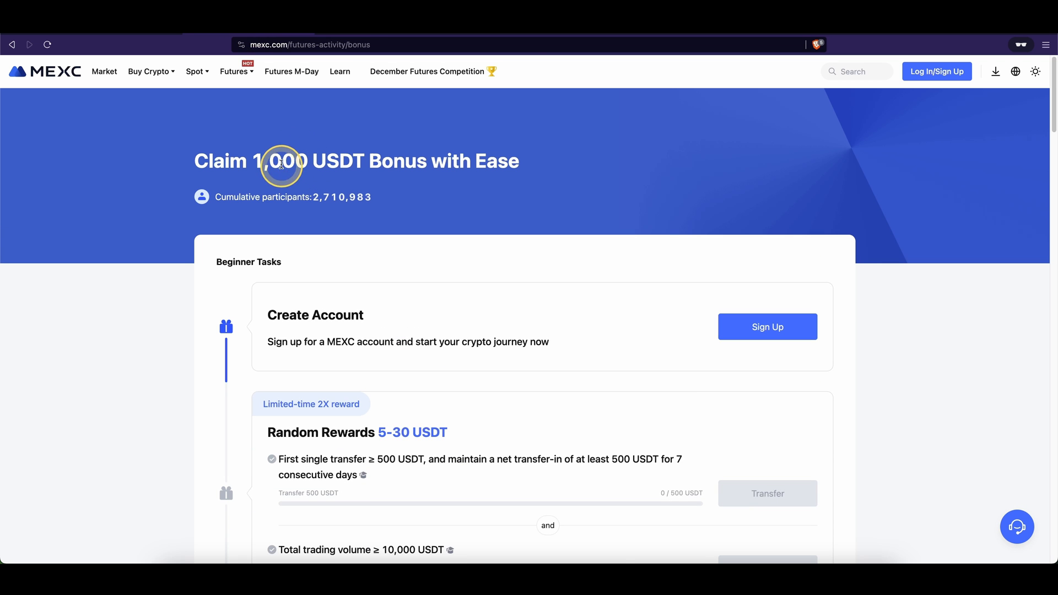